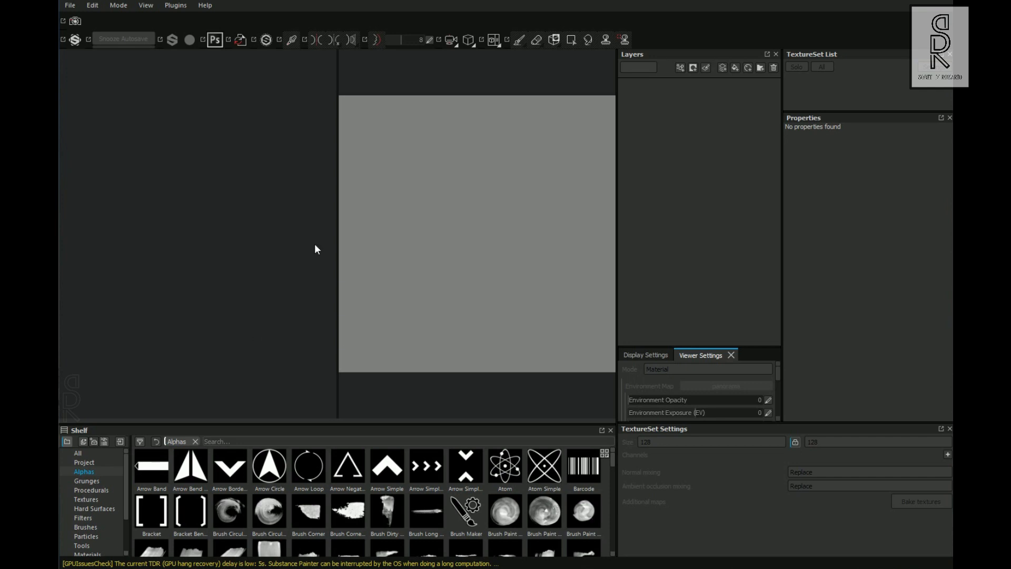
mouse_move(280, 197)
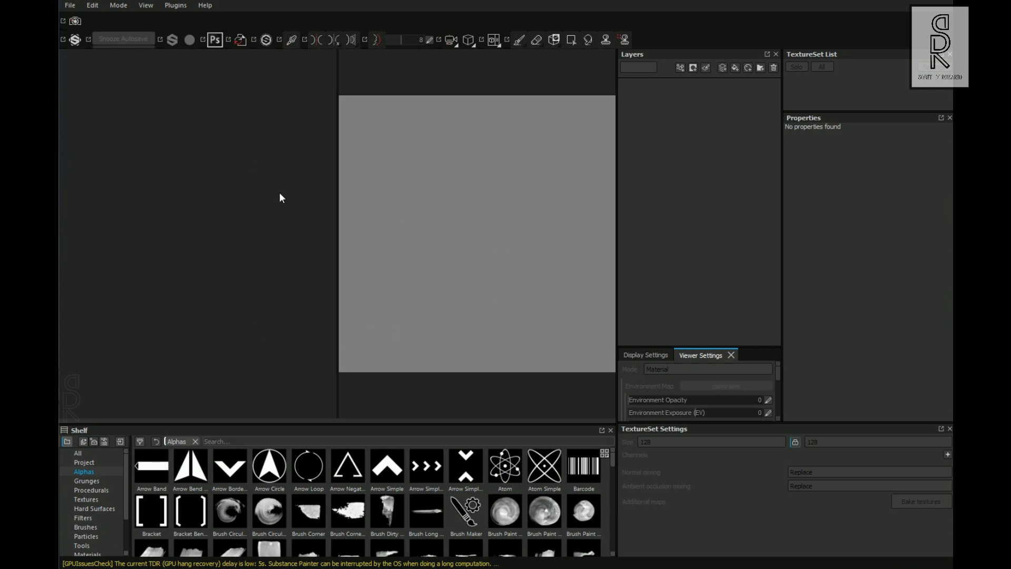
Begin a new project and load Pirate_Gun.fbx as the mesh to texture
click(69, 6)
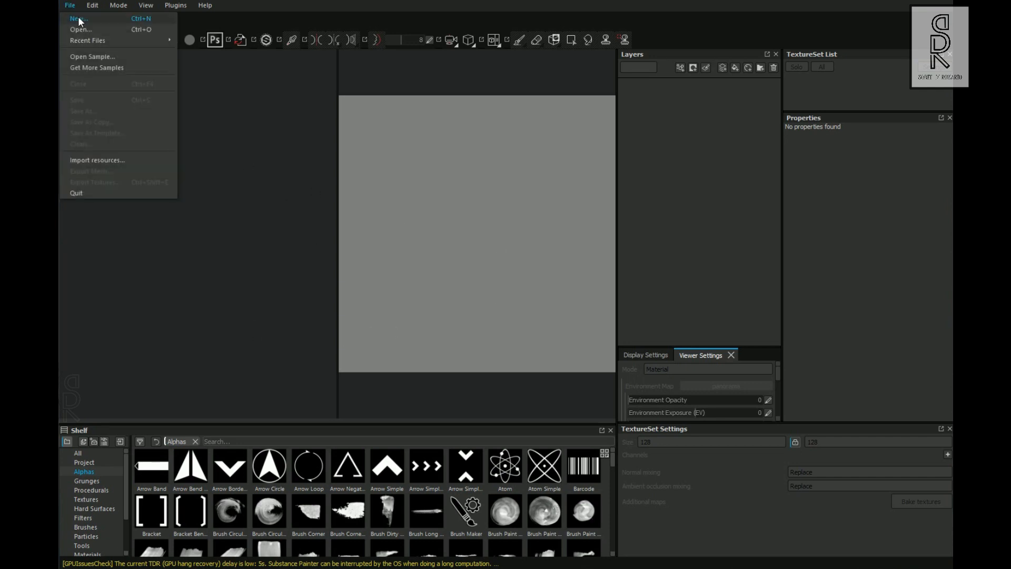
click(77, 18)
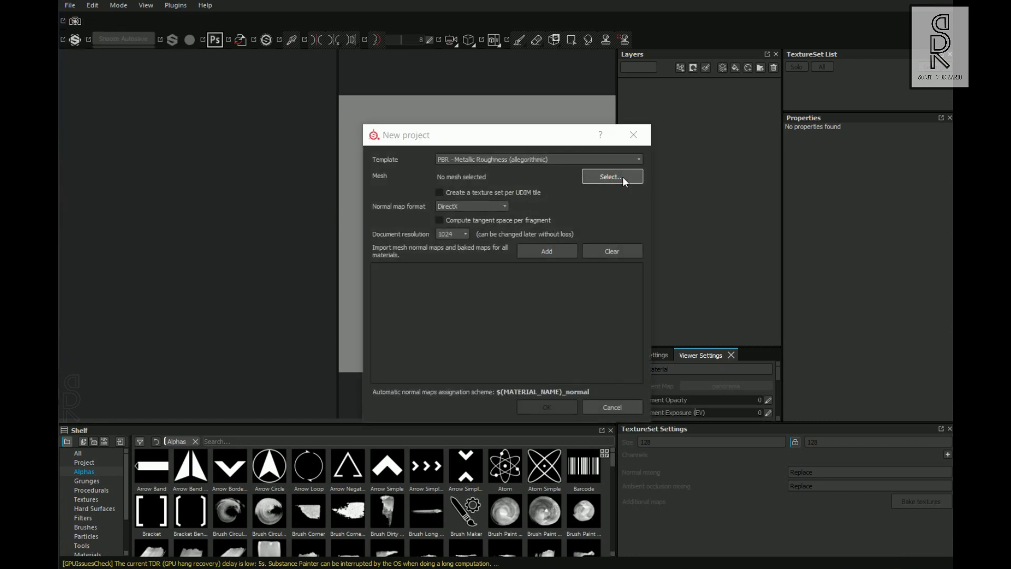
click(612, 176)
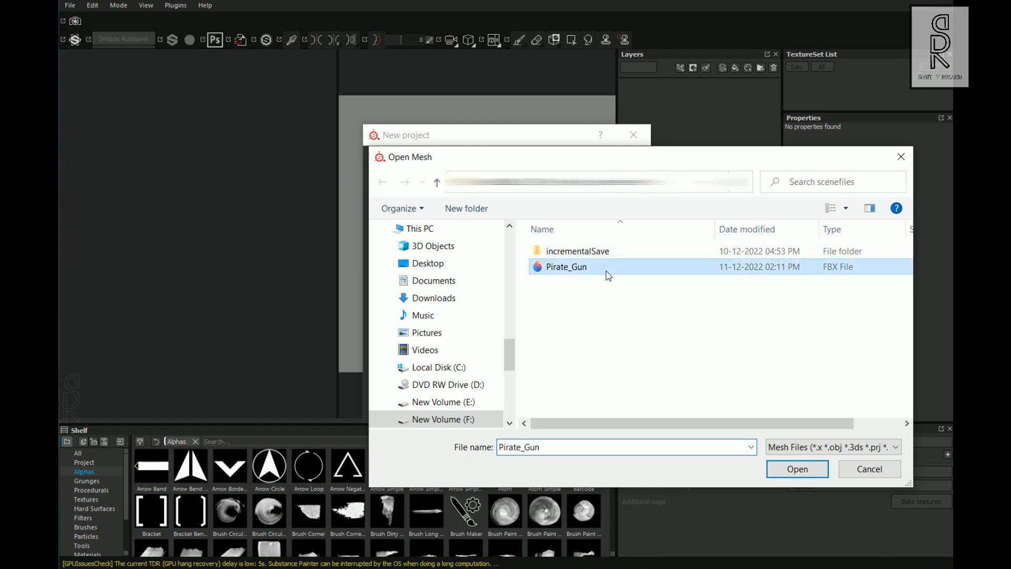
click(797, 469)
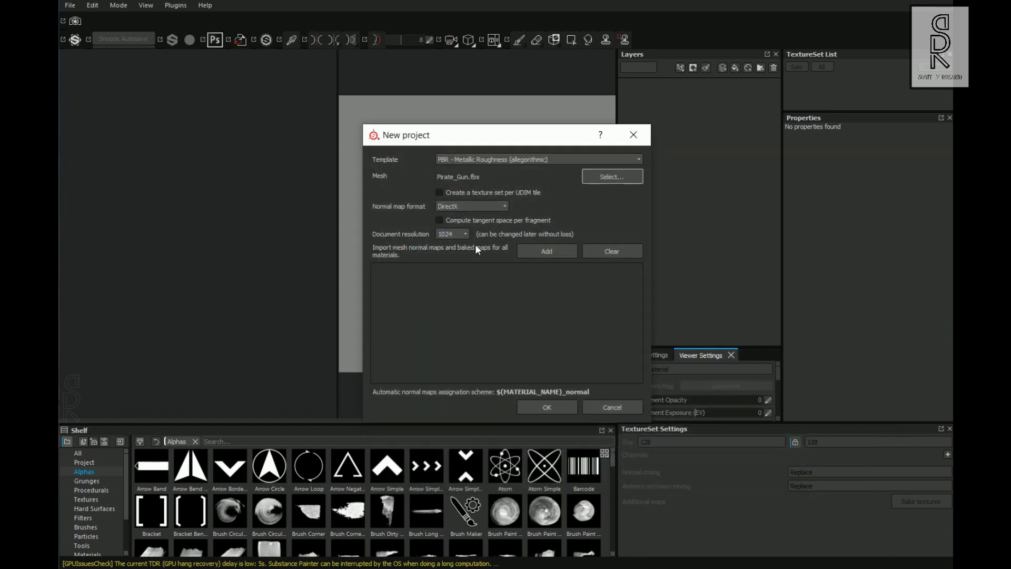
Keep the PBR Metallic Roughness template, set document resolution to 2048, and create the project
click(539, 159)
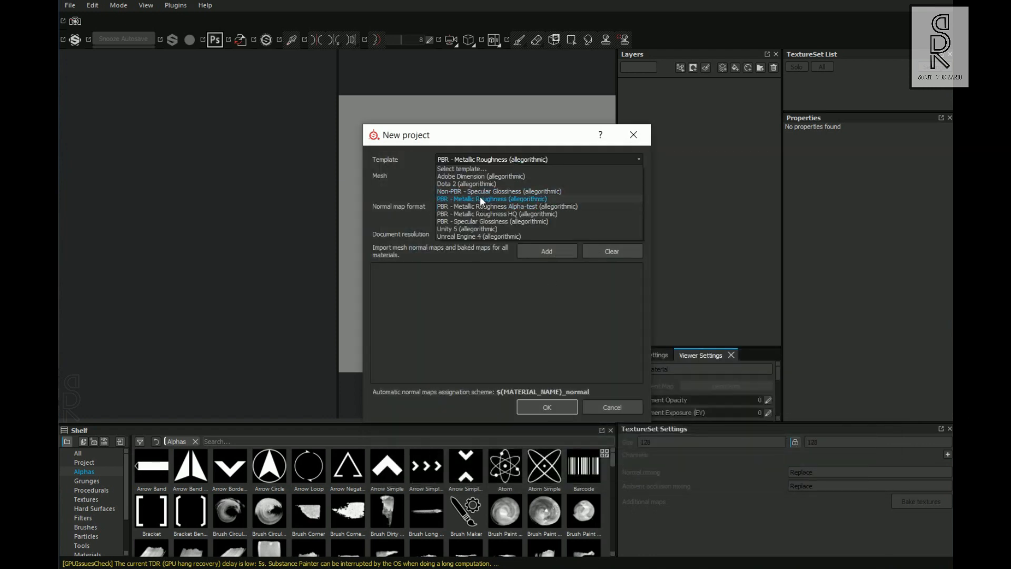
click(492, 199)
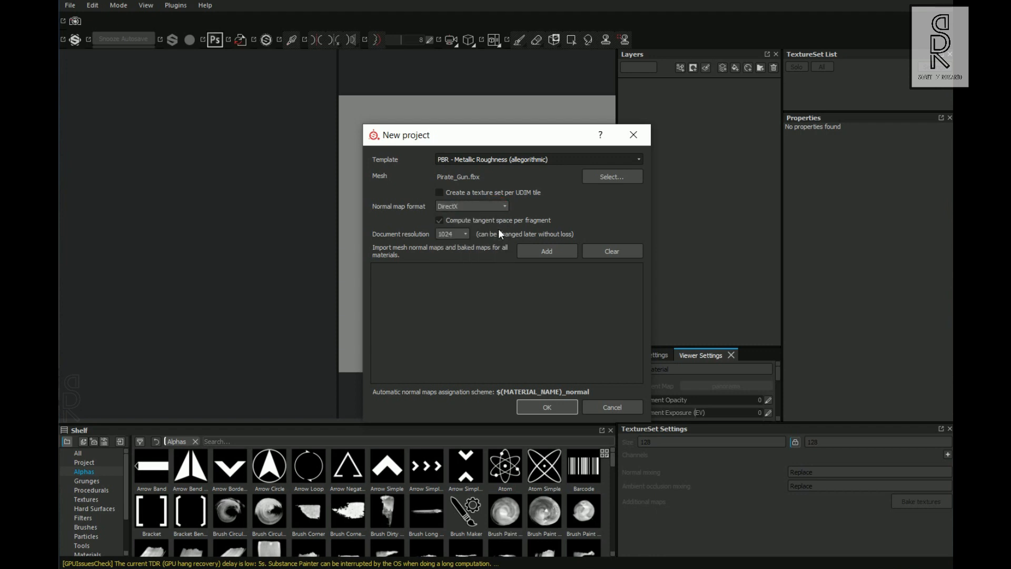
click(452, 233)
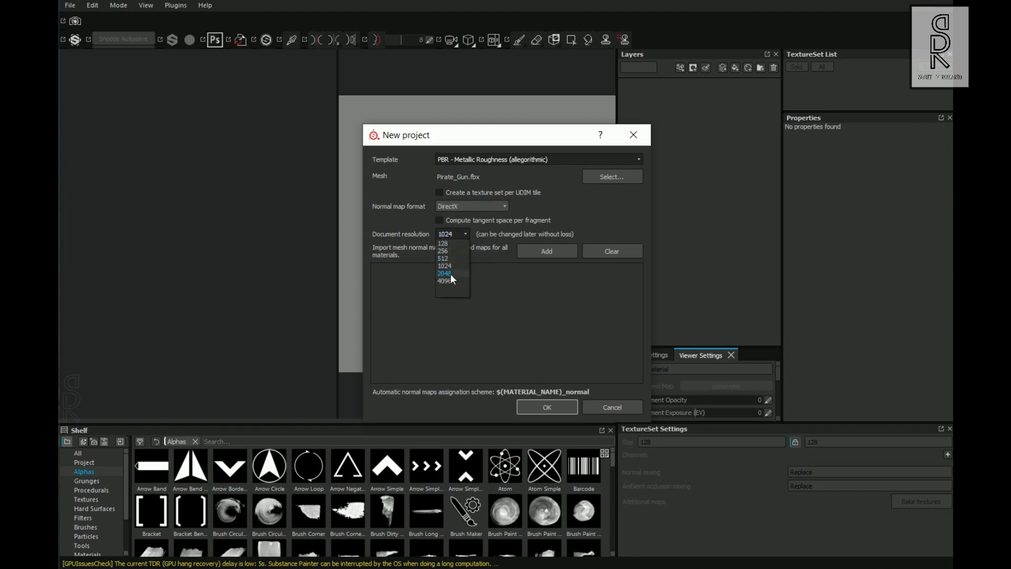
click(443, 273)
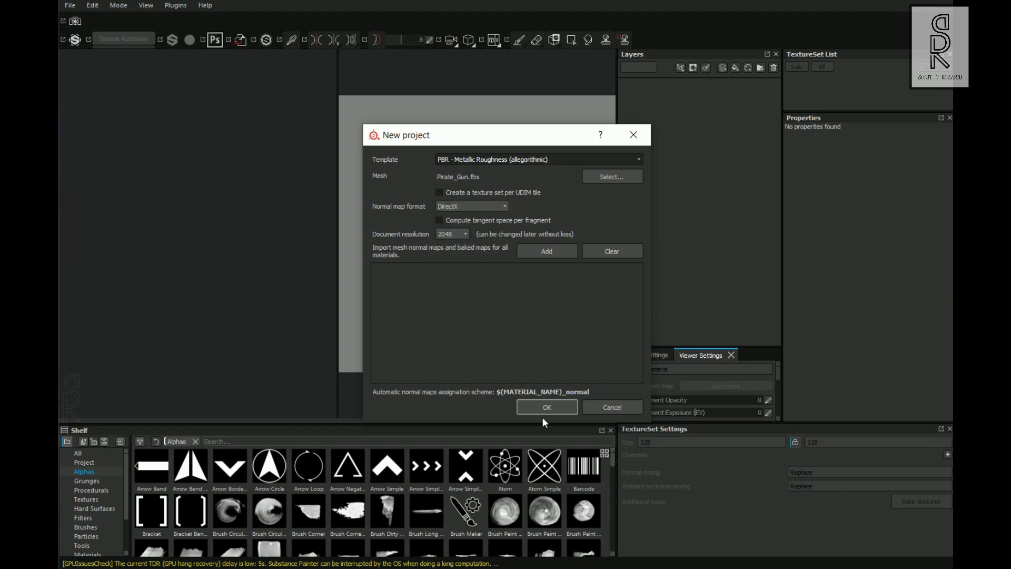
click(547, 406)
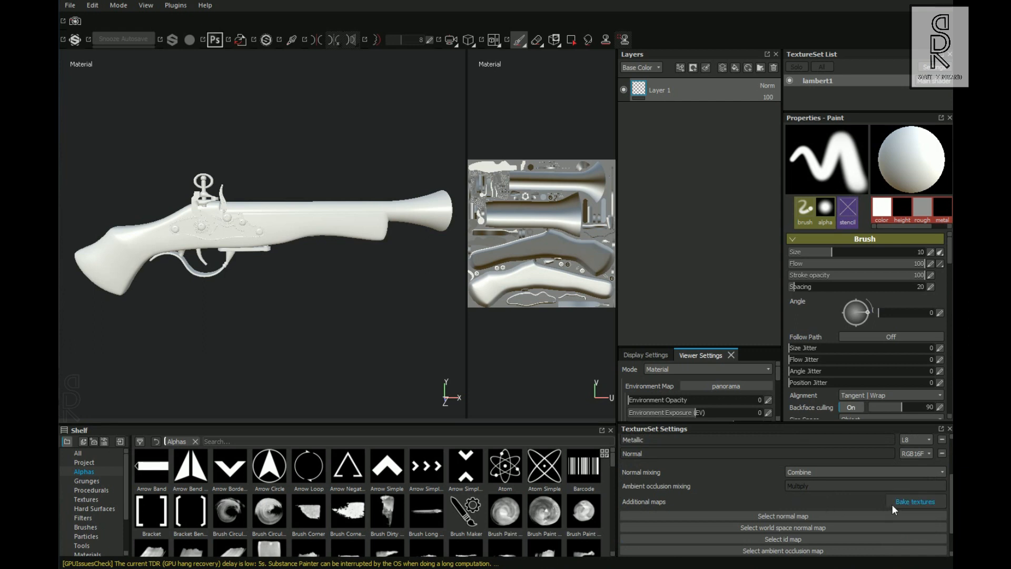
Bake the lambert1 mesh maps with the output size set to 2048
click(916, 501)
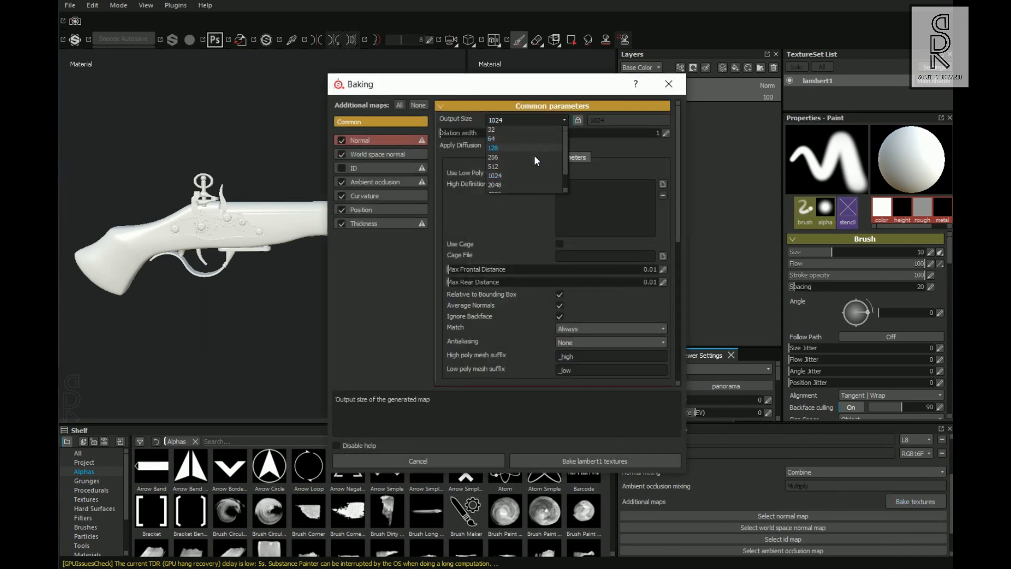
click(495, 185)
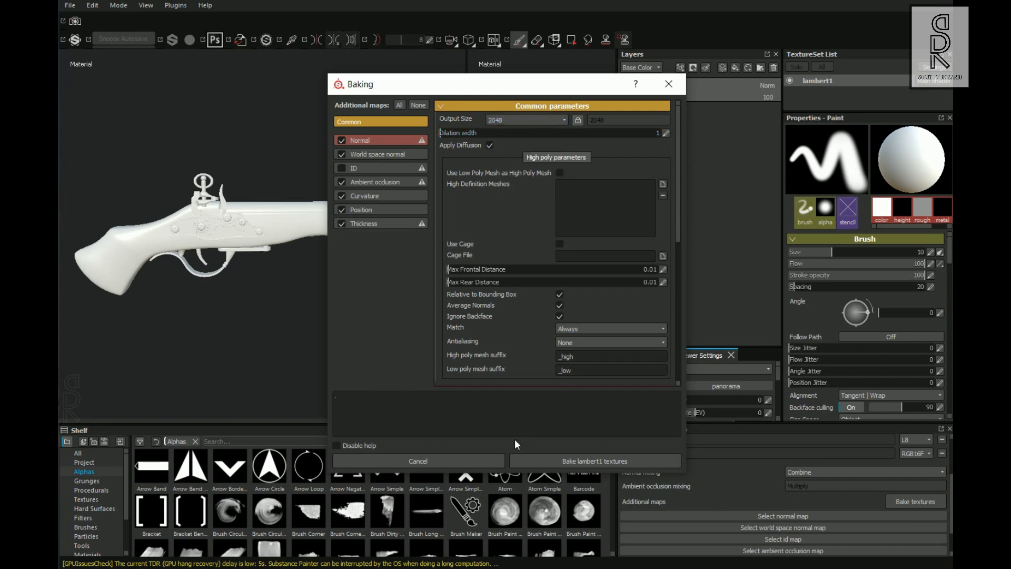
click(594, 461)
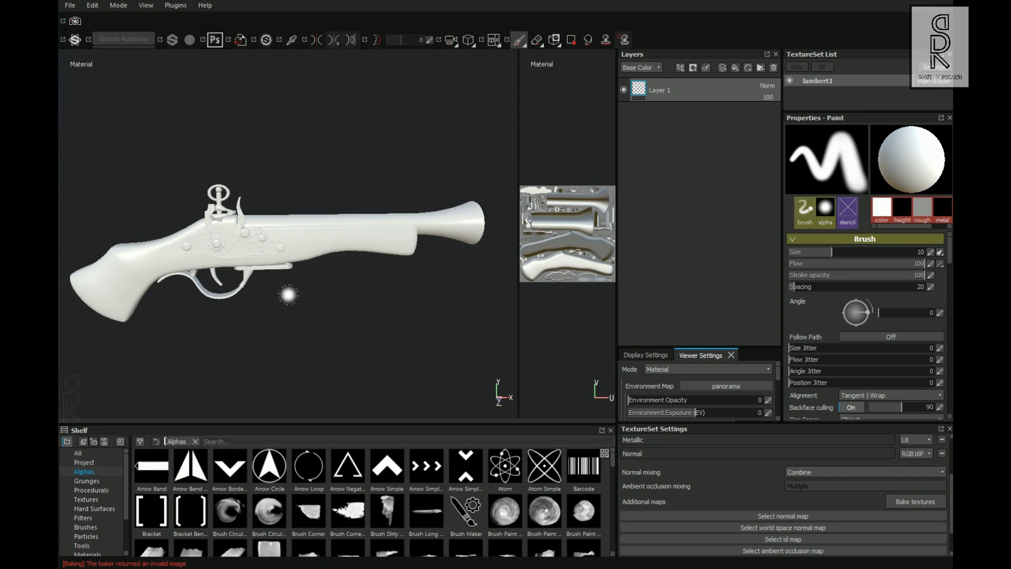
Remove Layer 1 and apply the Bronze Armor smart material over the whole gun
drag(289, 295, 301, 317)
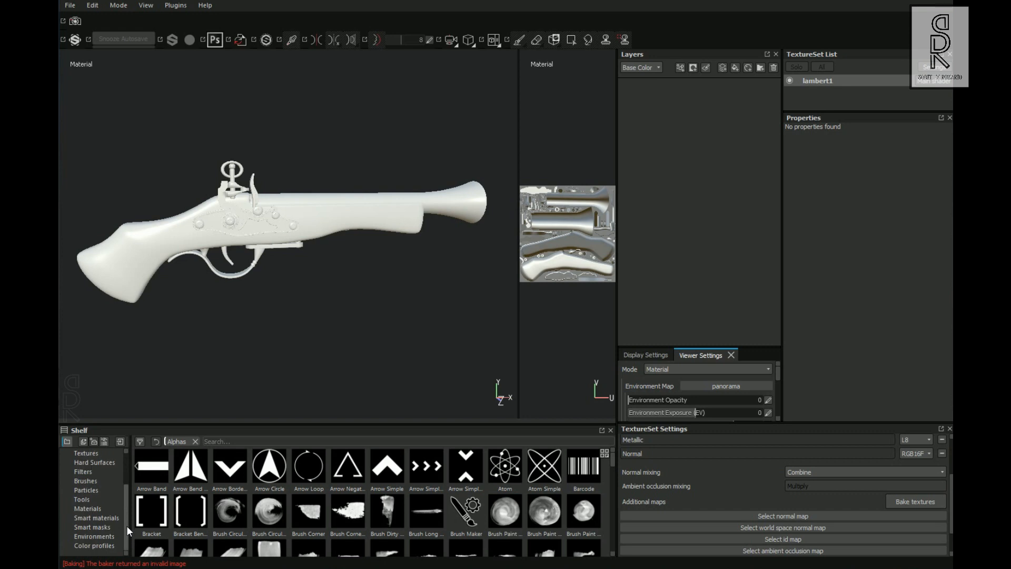
click(96, 518)
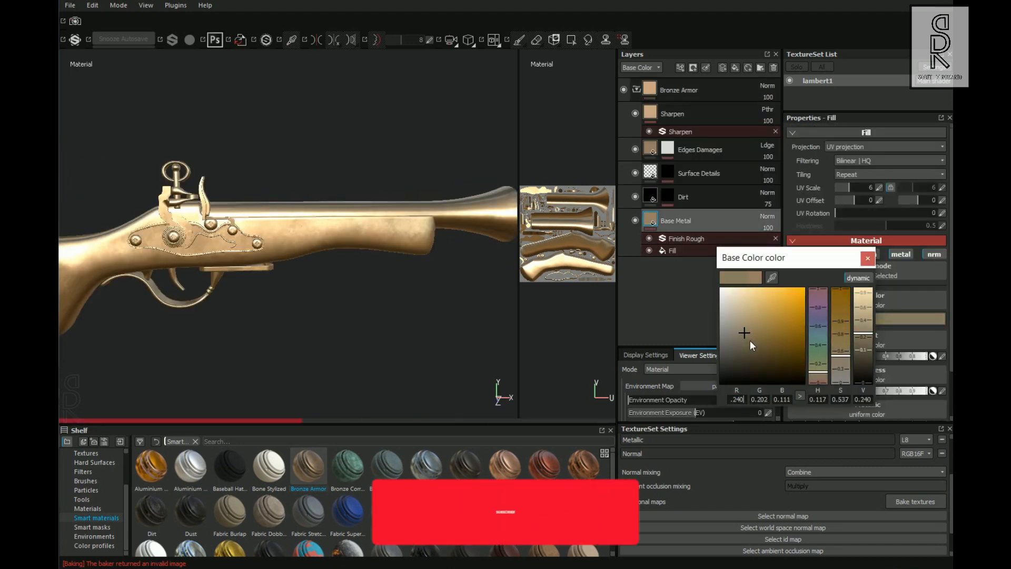
Shift the Base Metal colour to a warmer, more orange bronze by lowering G and B
click(755, 332)
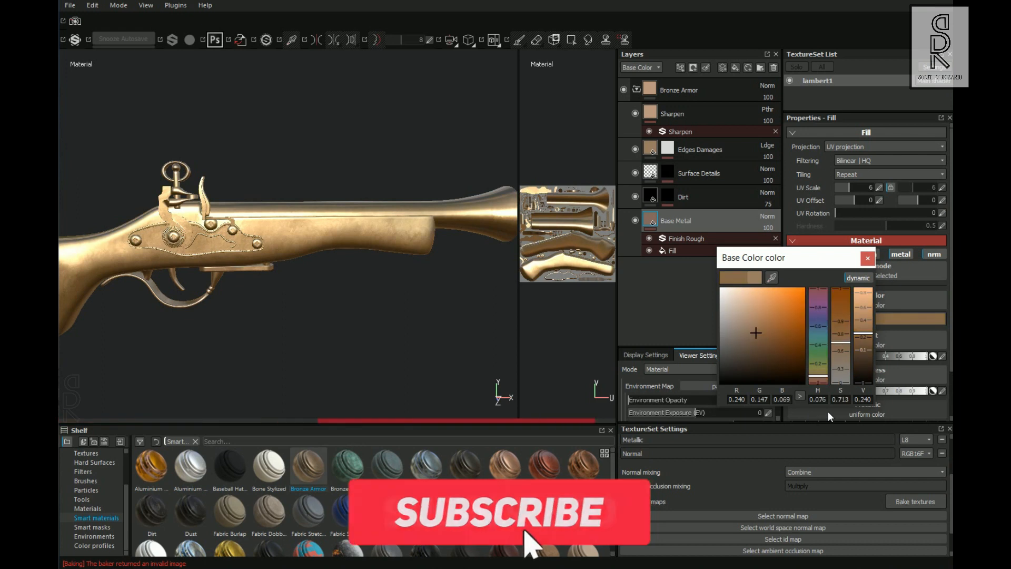
click(868, 258)
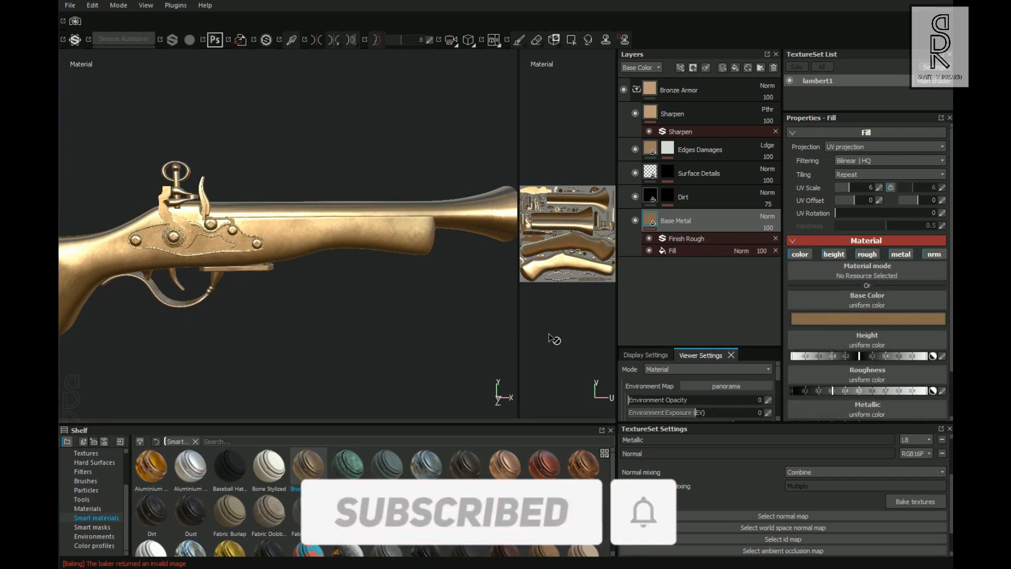
Review the Finish Rough, Edges Damages, Sharpen and Dirt sublayers, then collapse the Bronze Armor group
click(686, 238)
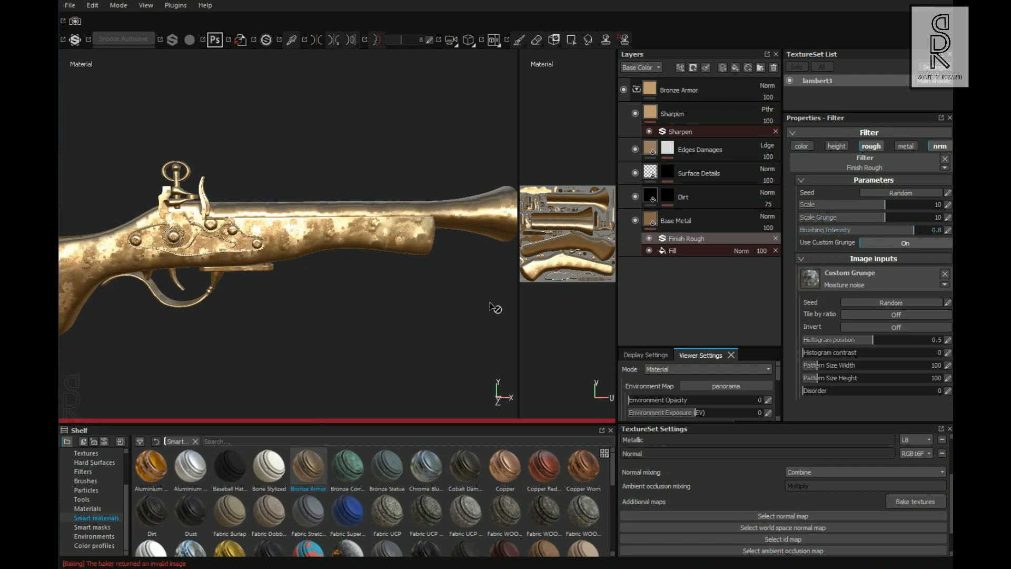
click(672, 250)
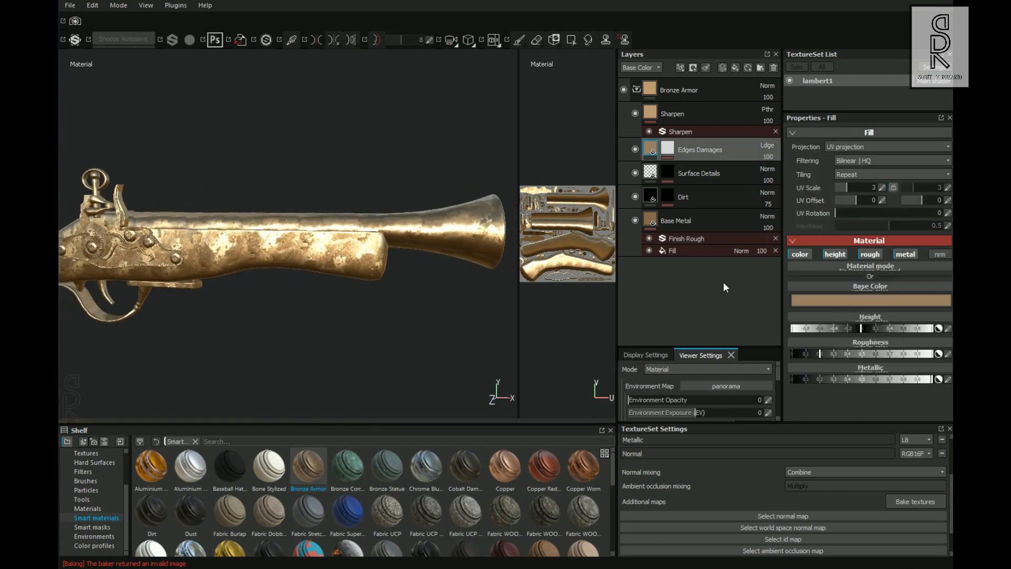
click(870, 301)
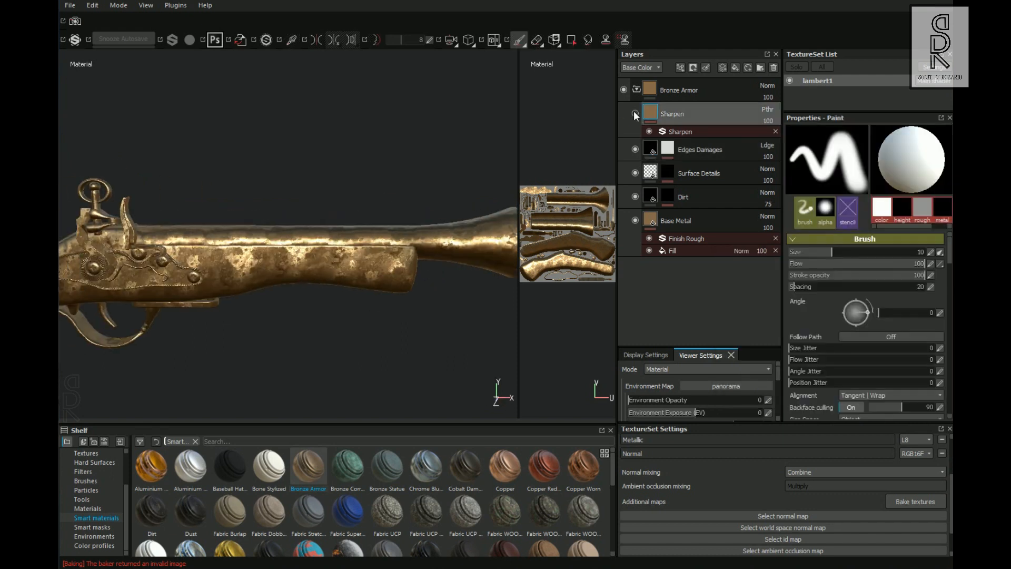
click(698, 173)
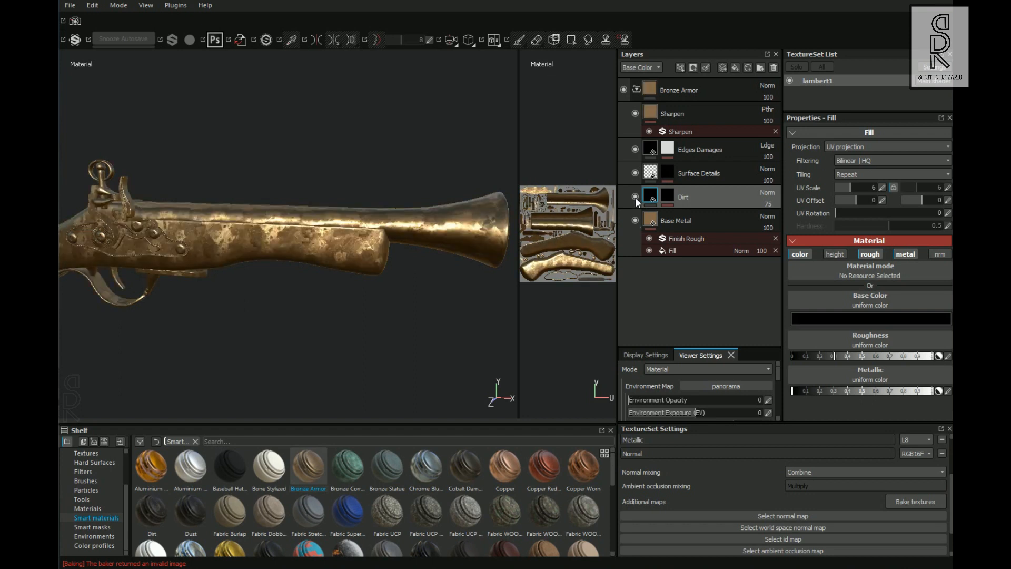
click(638, 90)
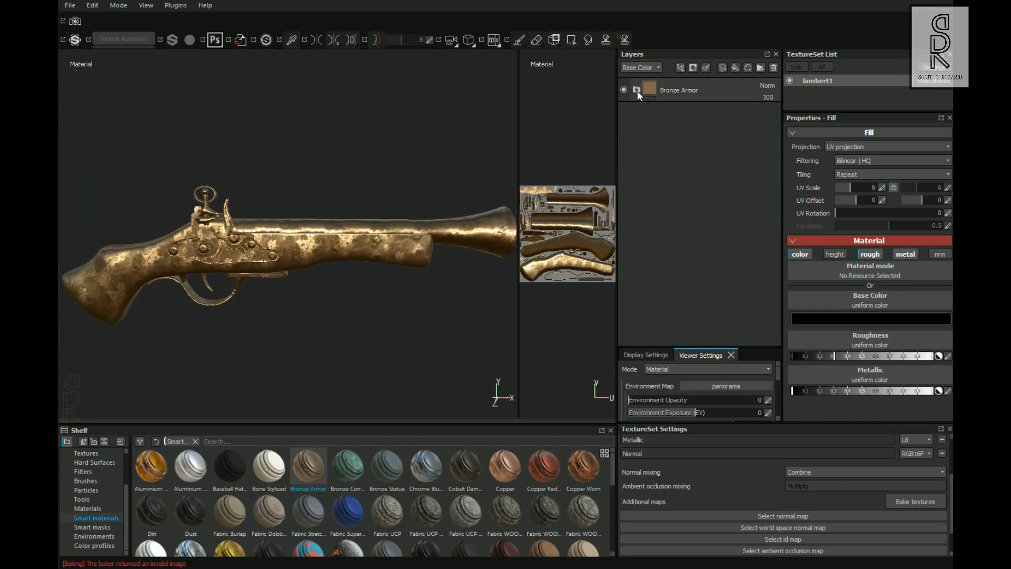
Give Bronze Armor a white mask and polygon-fill the stock black so it stays unpainted
right_click(678, 90)
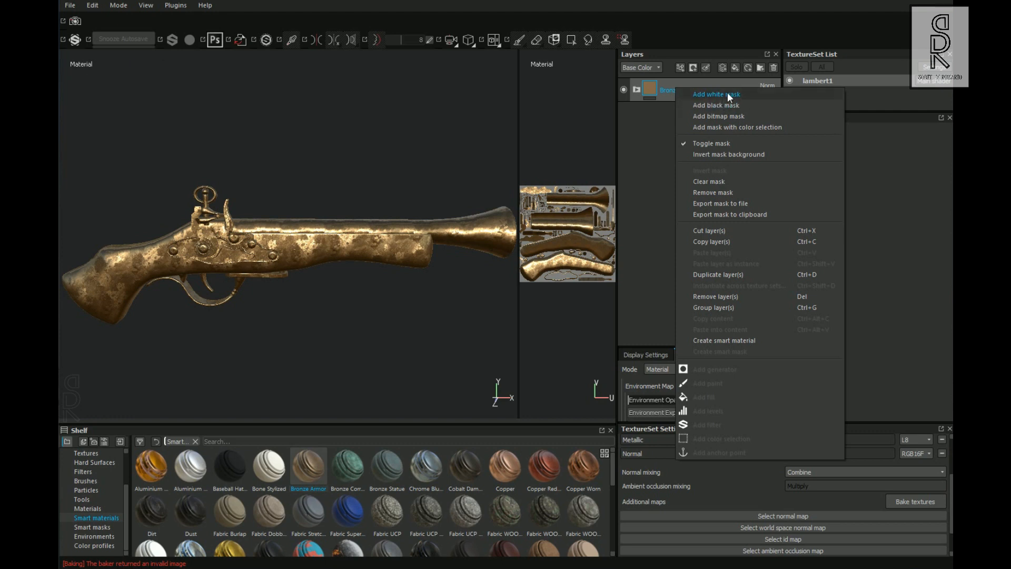
click(716, 94)
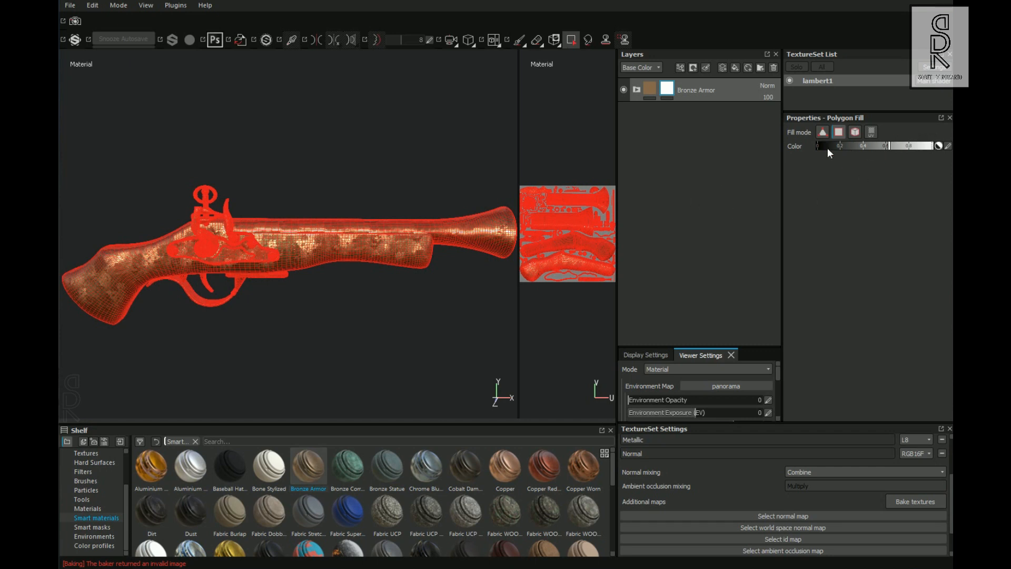
click(871, 133)
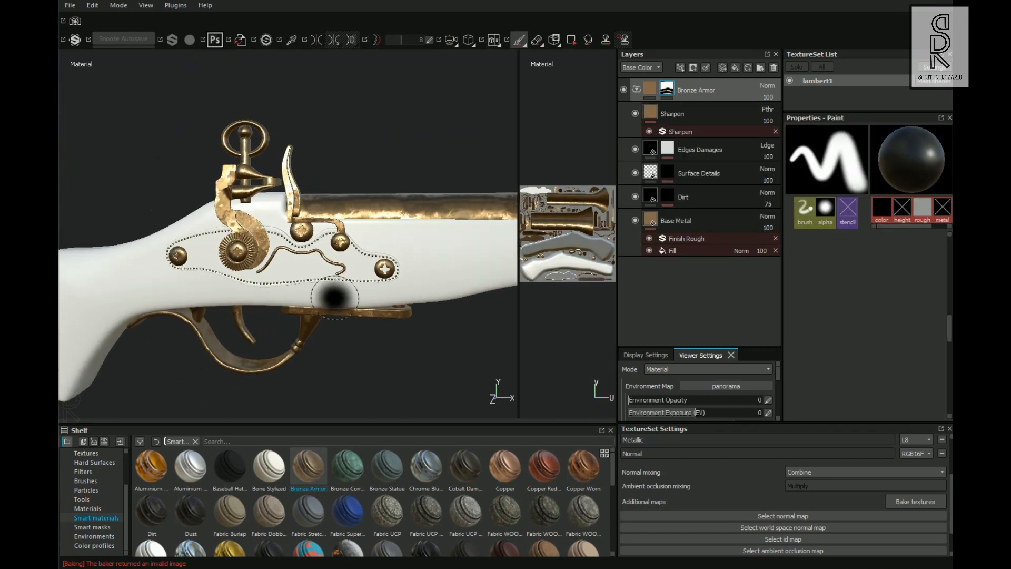
Add a black fill layer in Bronze Armor, masked to darken the lock plate screw holes
click(674, 251)
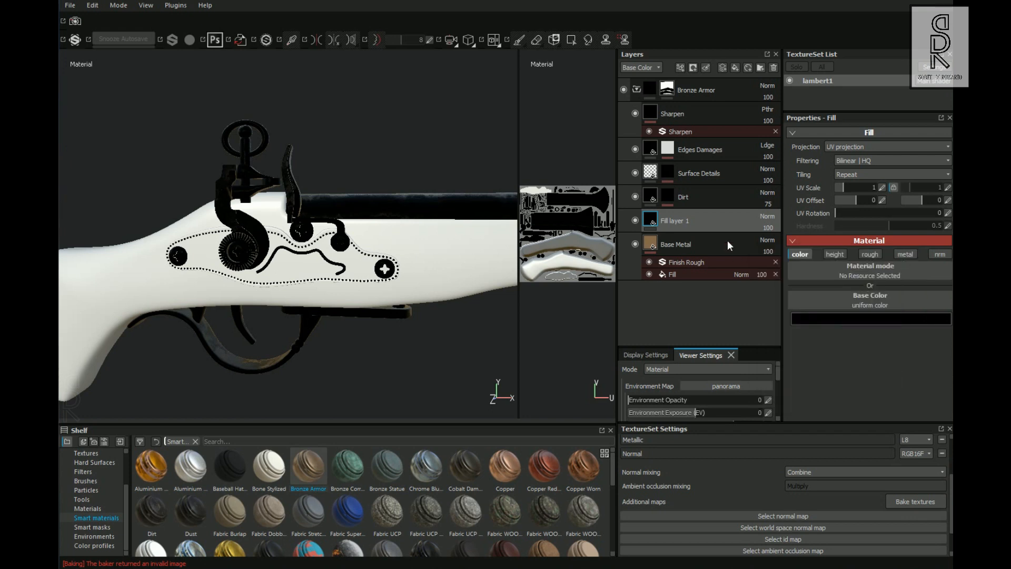
right_click(674, 220)
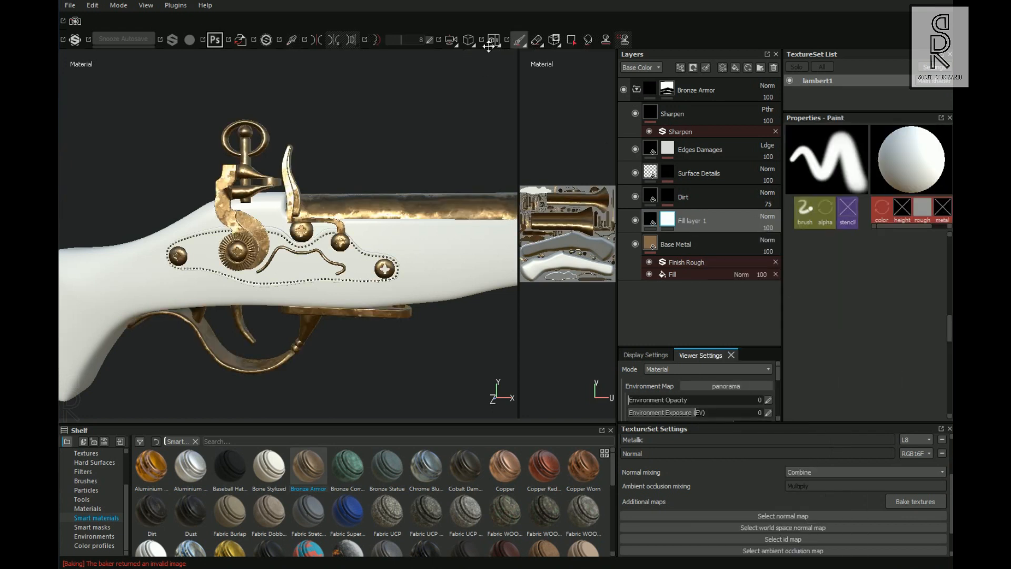
click(572, 39)
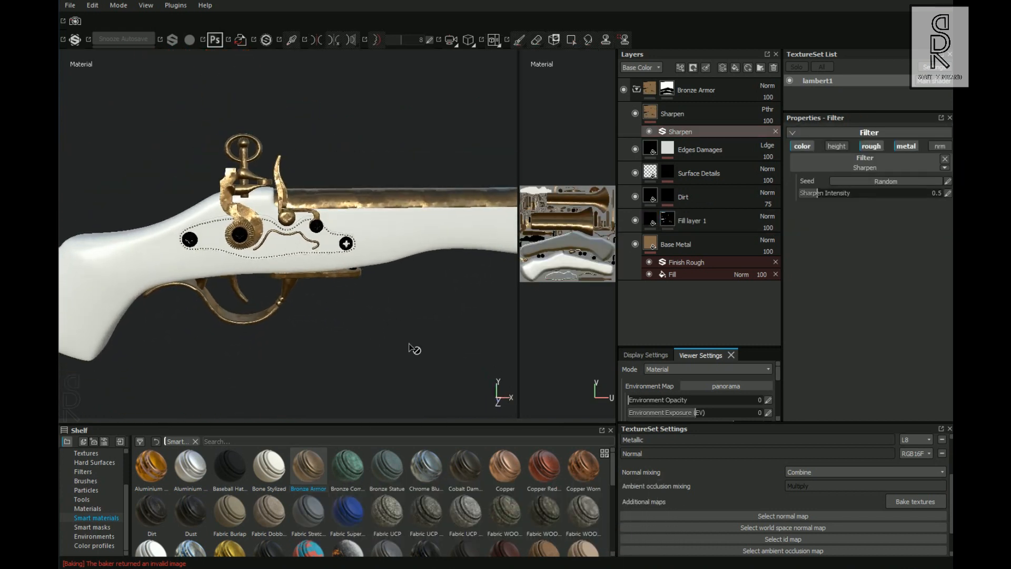
click(637, 90)
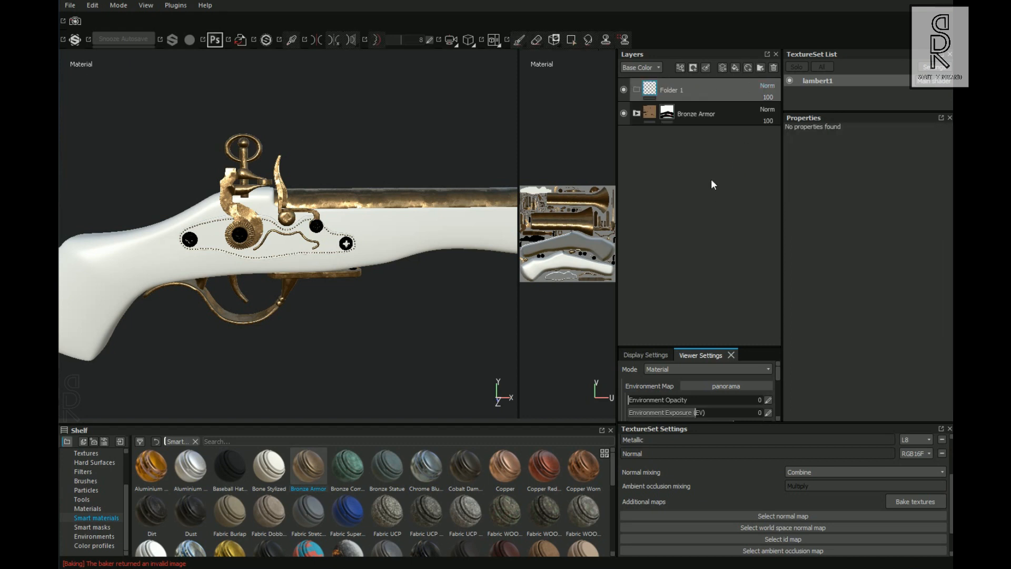
Rename Folder 1 to Wood and place Wood American Cherry from the Materials shelf inside it
text(Wool)
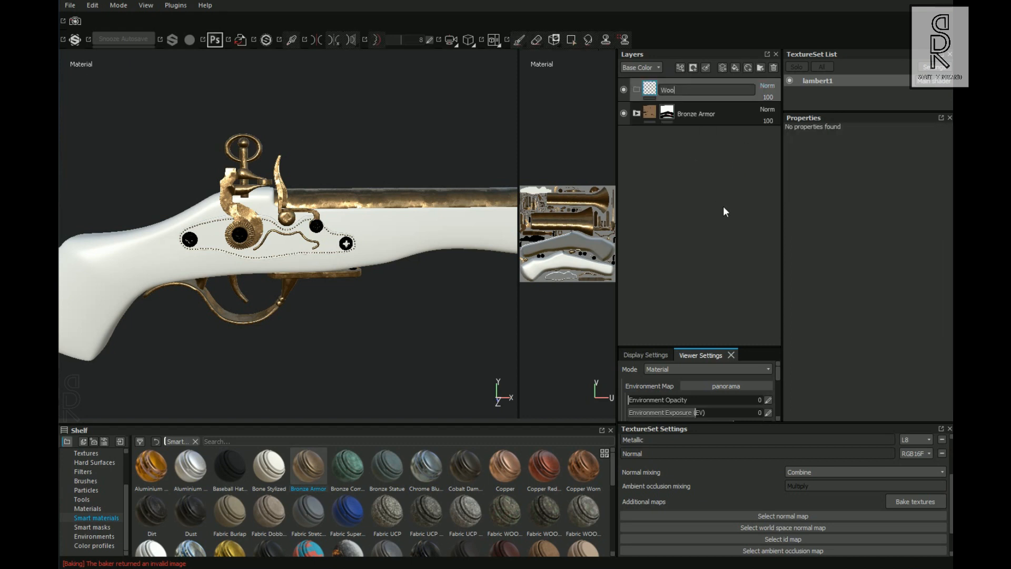
click(92, 527)
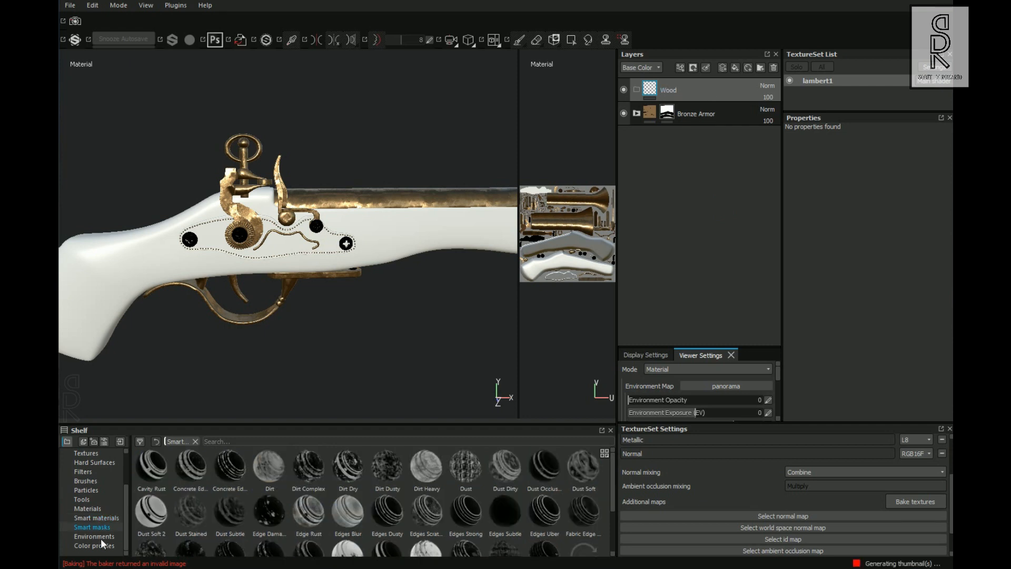
click(86, 508)
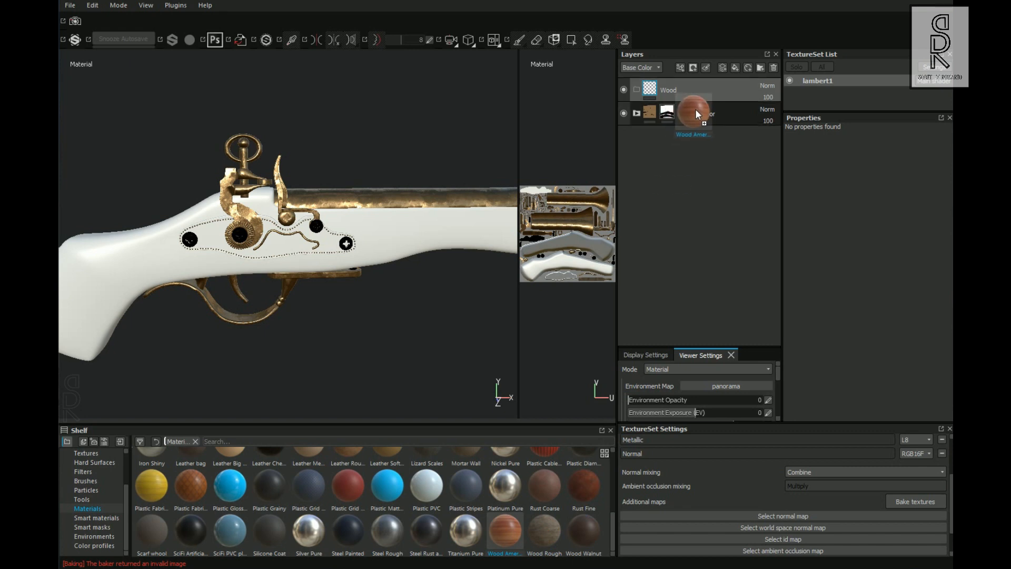
click(693, 114)
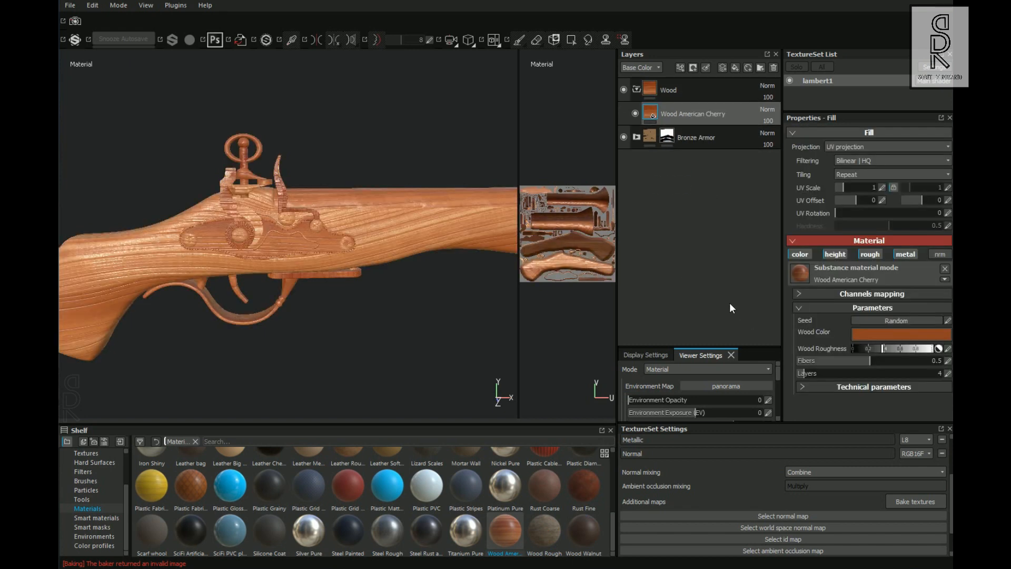
Give the Wood folder a black mask so the wood is hidden everywhere
click(668, 90)
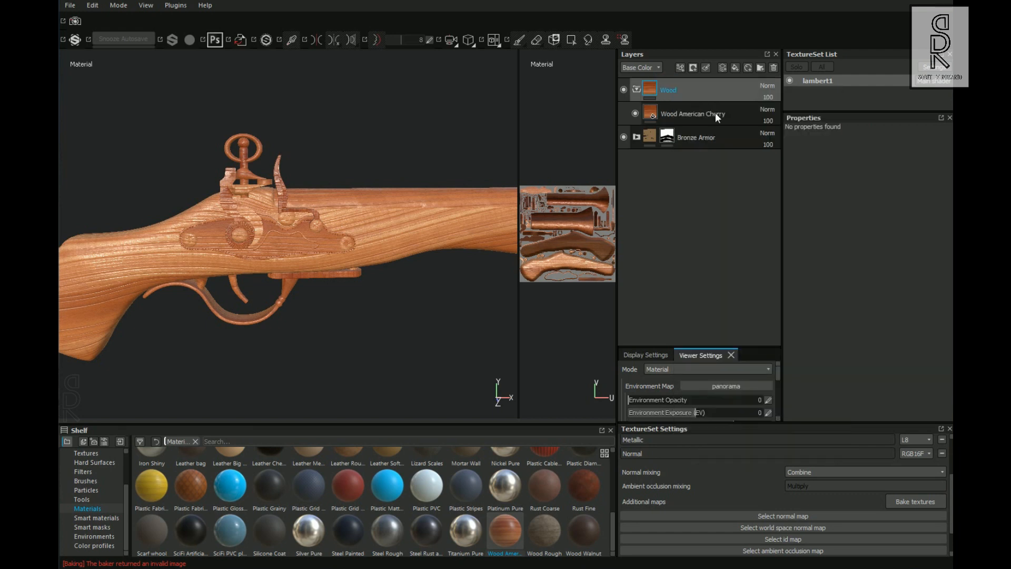
click(571, 39)
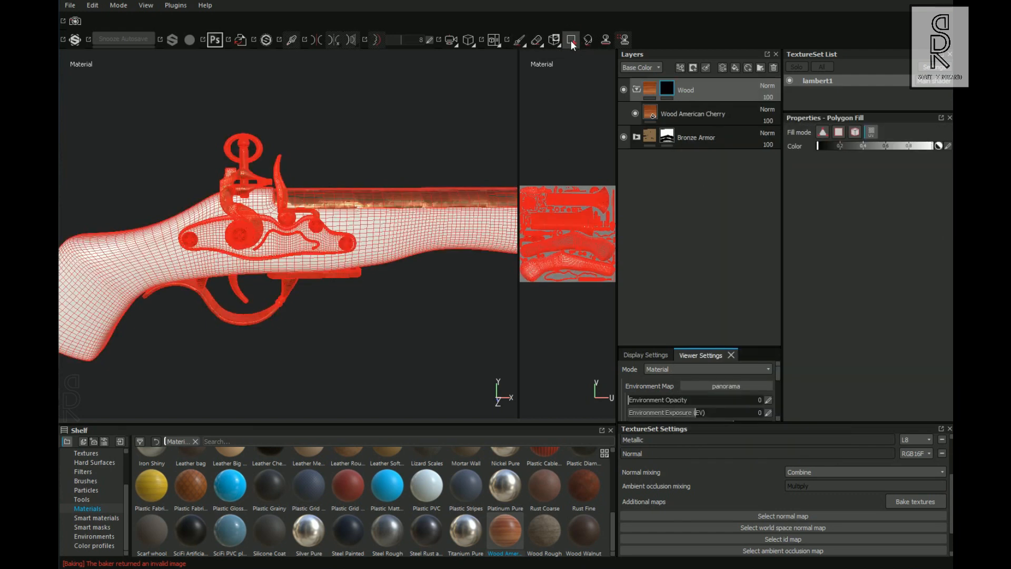
Polygon-fill the stock pieces white in the Wood mask so only the stock shows cherry wood
click(694, 113)
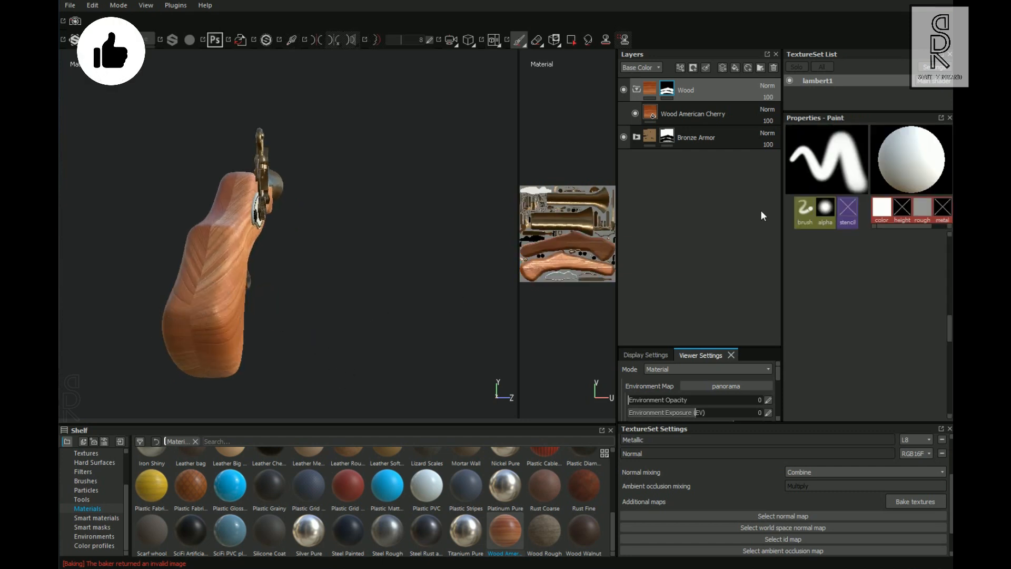
click(694, 114)
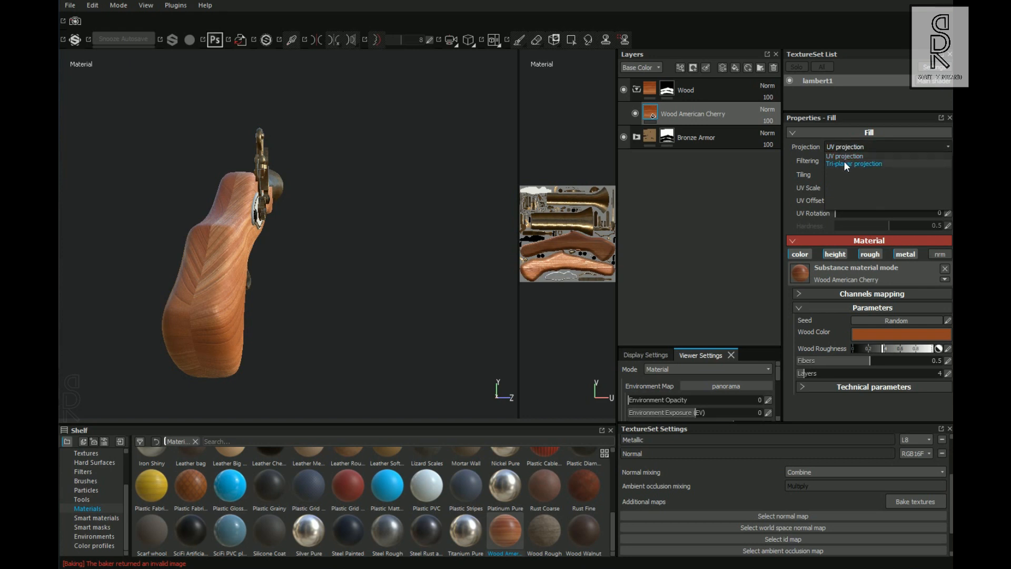
Set the wood to tri-planar projection, a dark red-brown colour, and UV scale 0.37
click(854, 163)
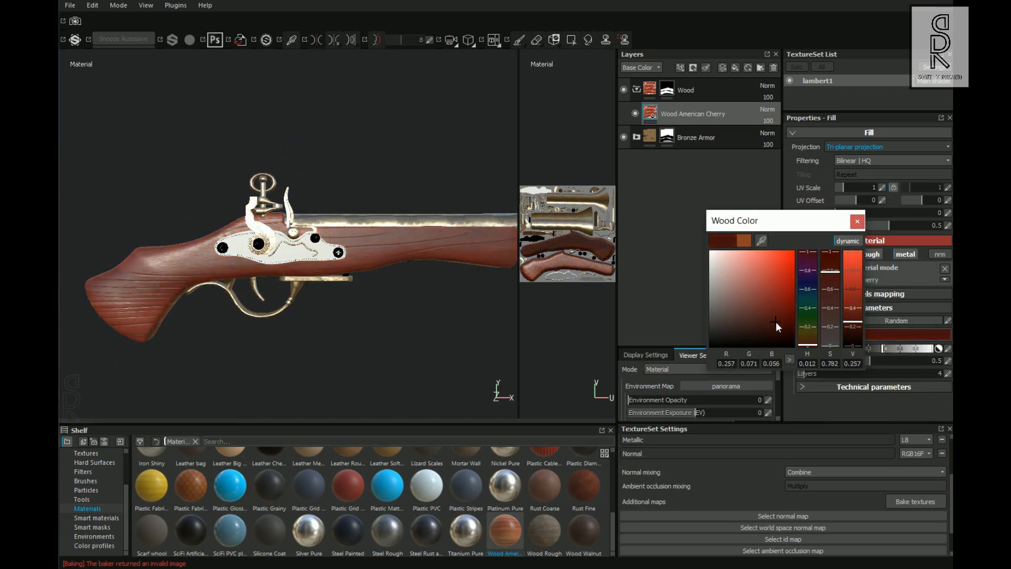
click(788, 326)
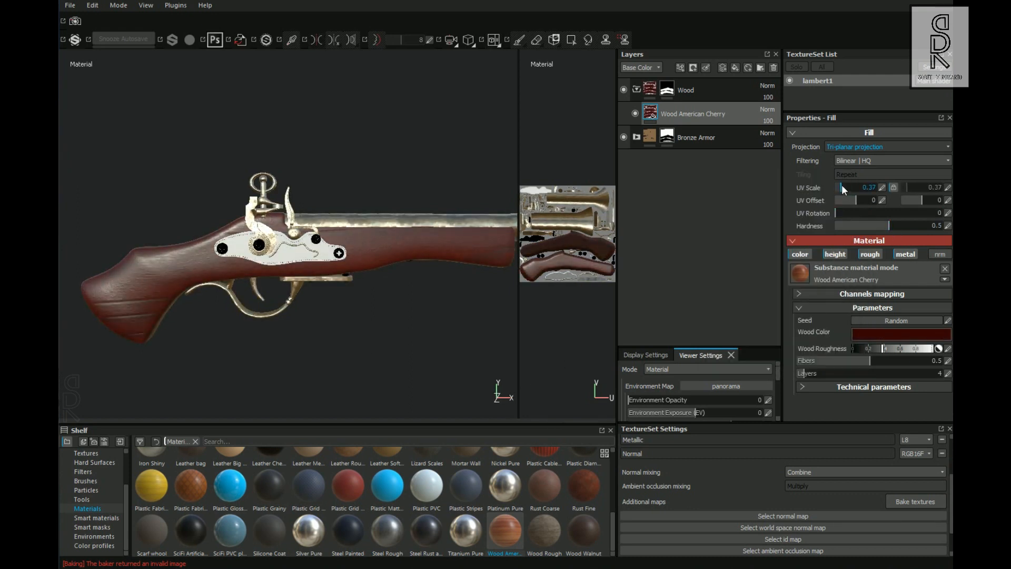
drag(845, 212, 897, 212)
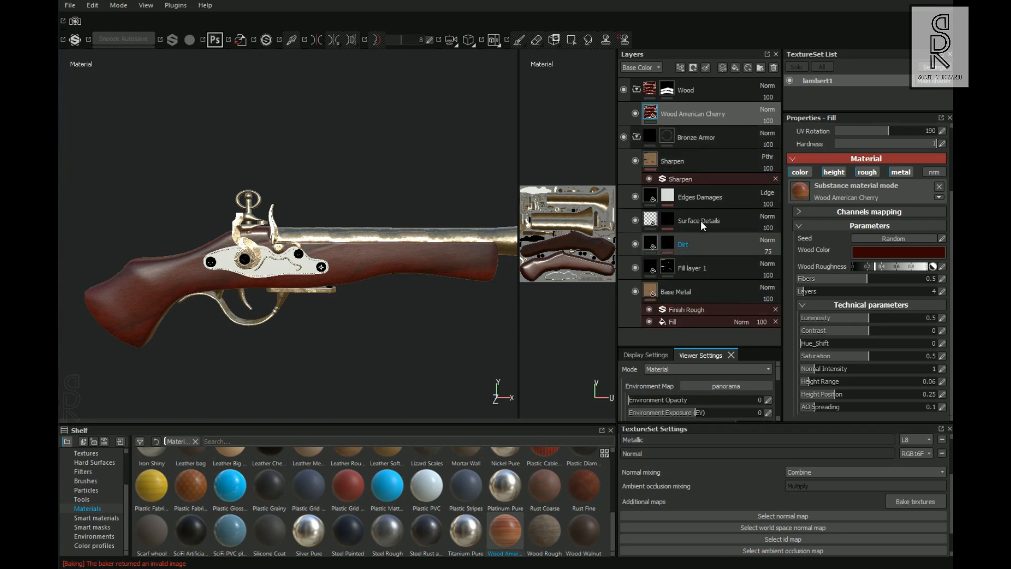
Collapse the layer folders and switch the environment map to studio_05
click(699, 220)
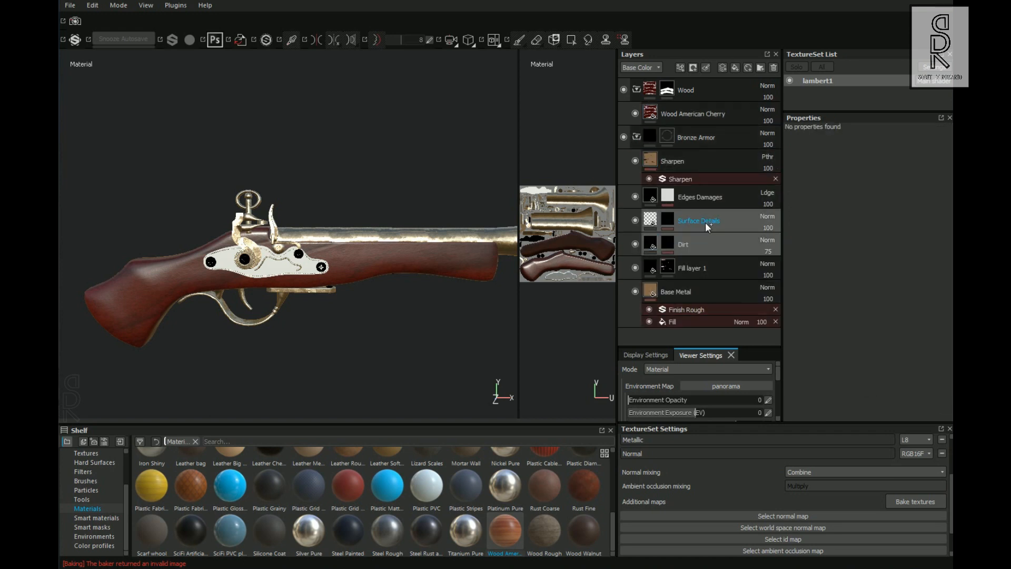
click(694, 114)
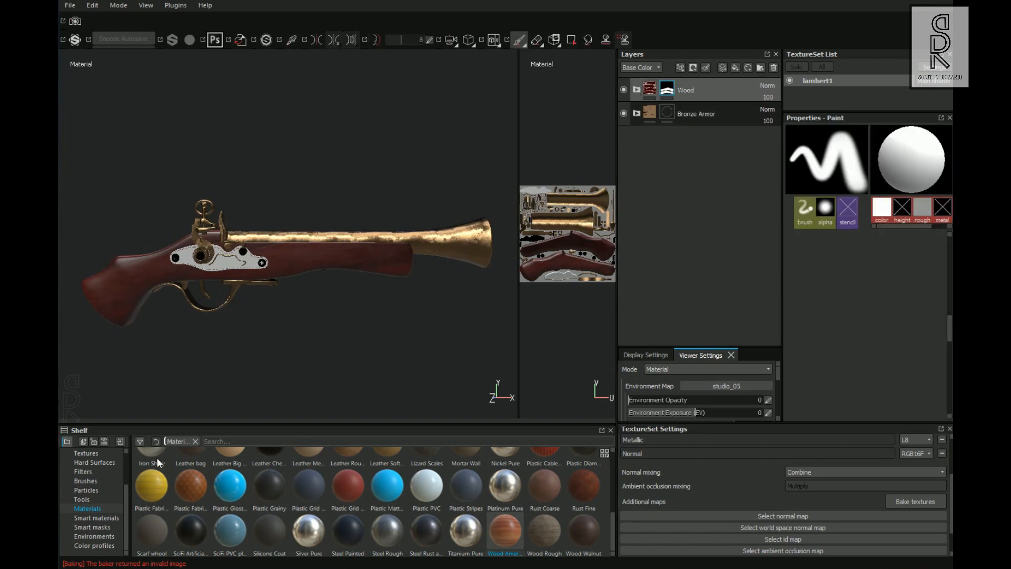
click(97, 519)
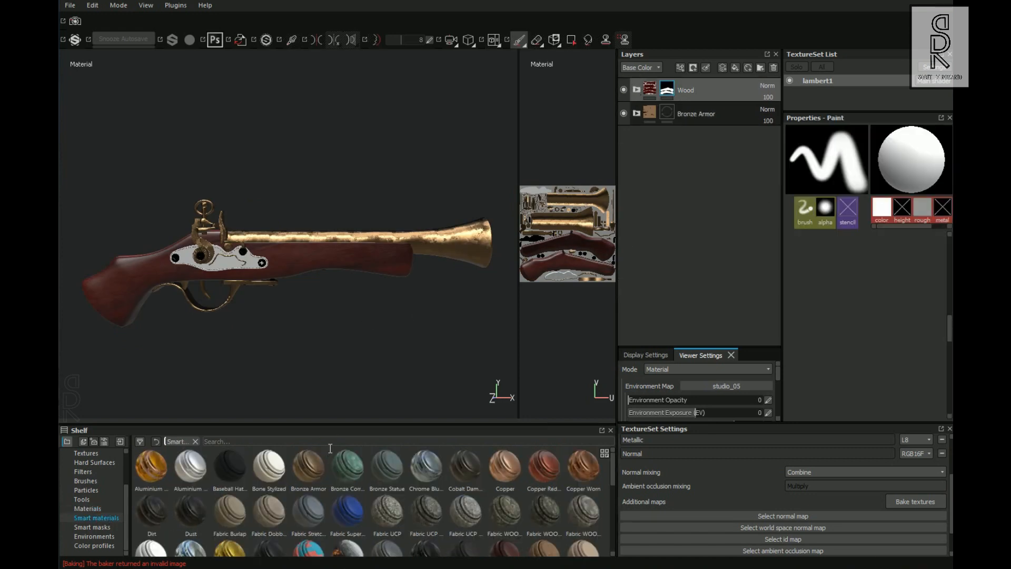
Add Leather Fine Aged masked to the lock side plate, then hide leather and wood to leave bronze
text(leathe)
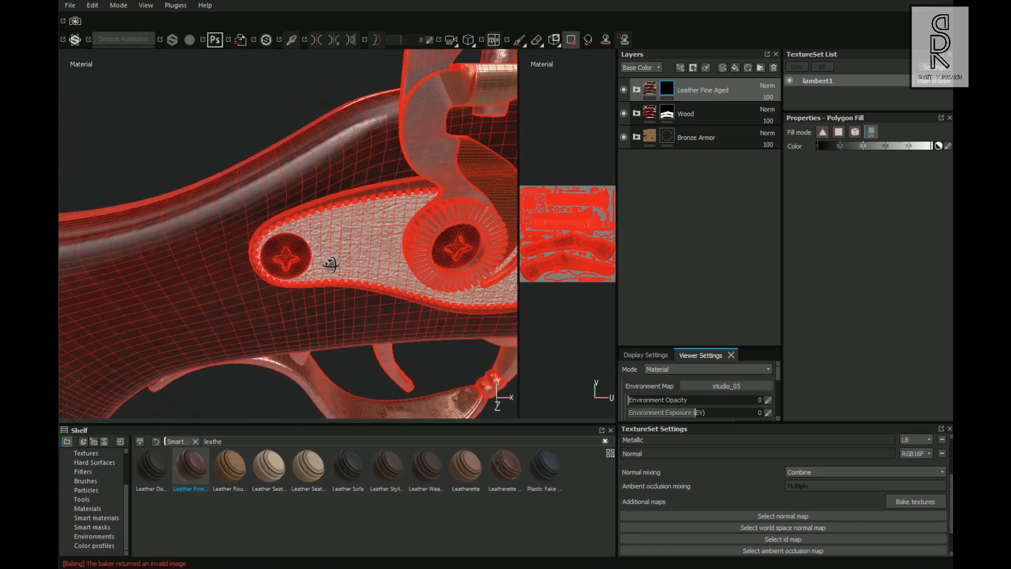
click(520, 39)
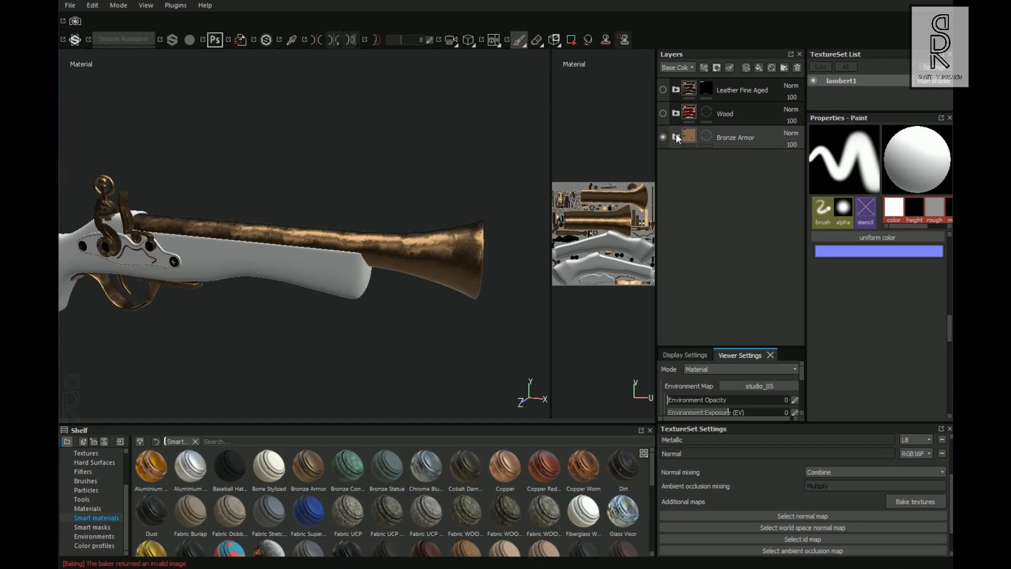
click(676, 137)
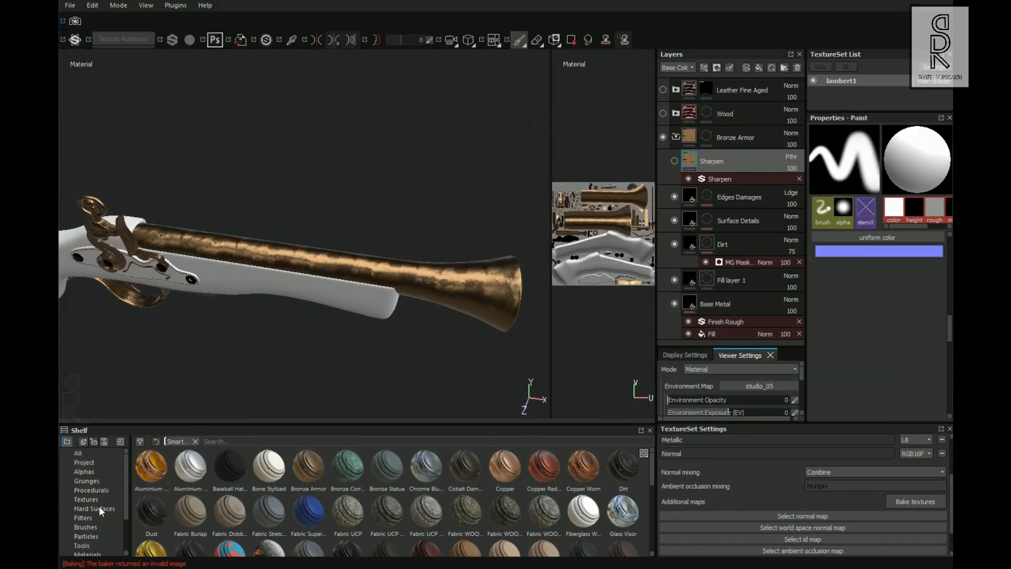
Import Pattern_1.jpg and Pattern_2.jpg as alphas into the current session
click(84, 472)
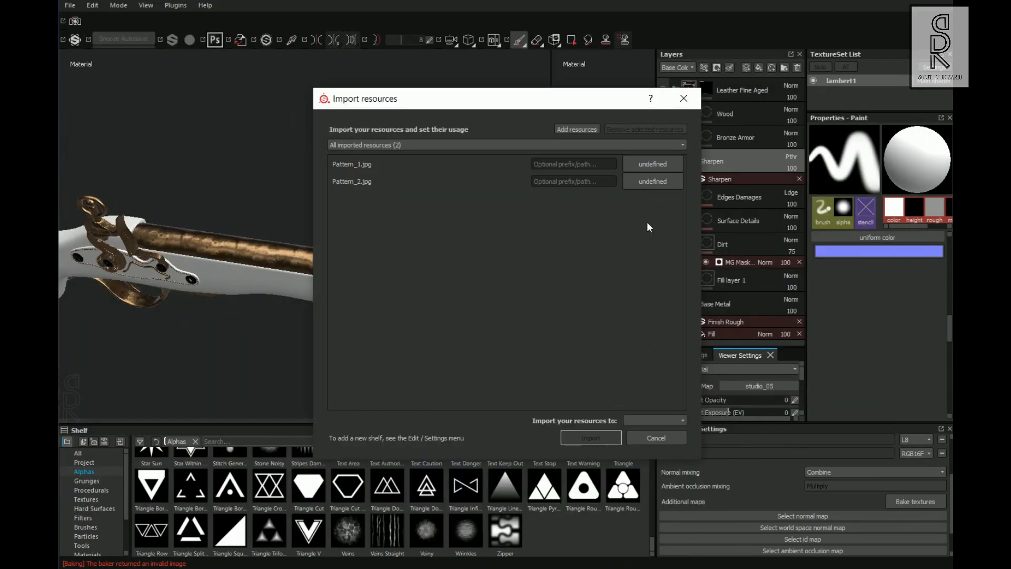
click(652, 181)
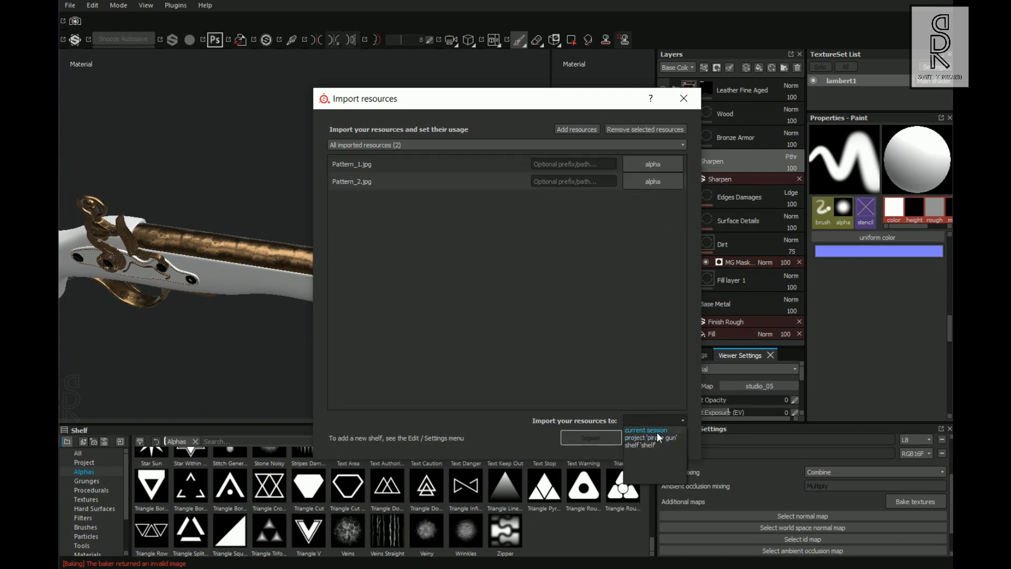
click(646, 430)
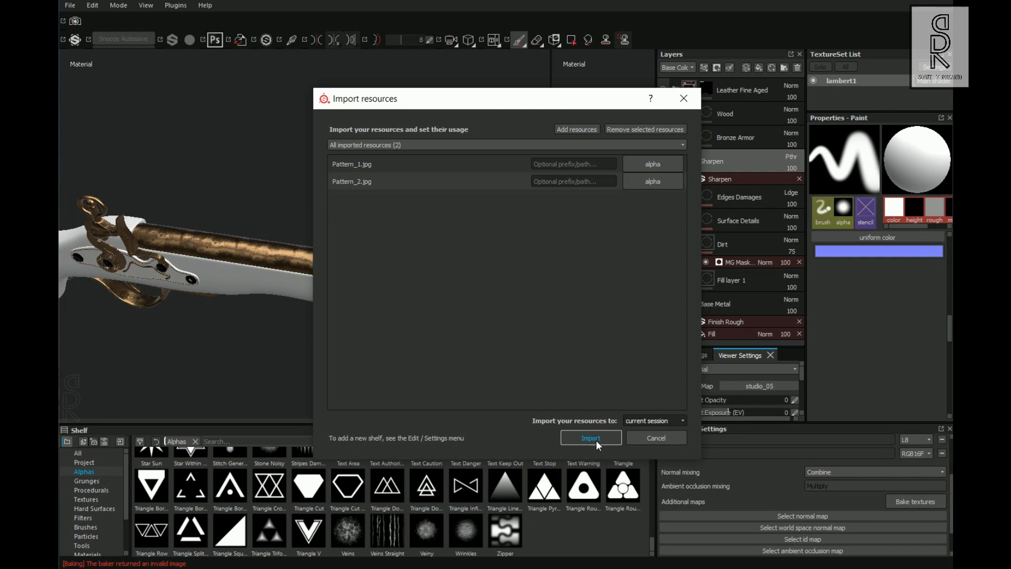
click(590, 441)
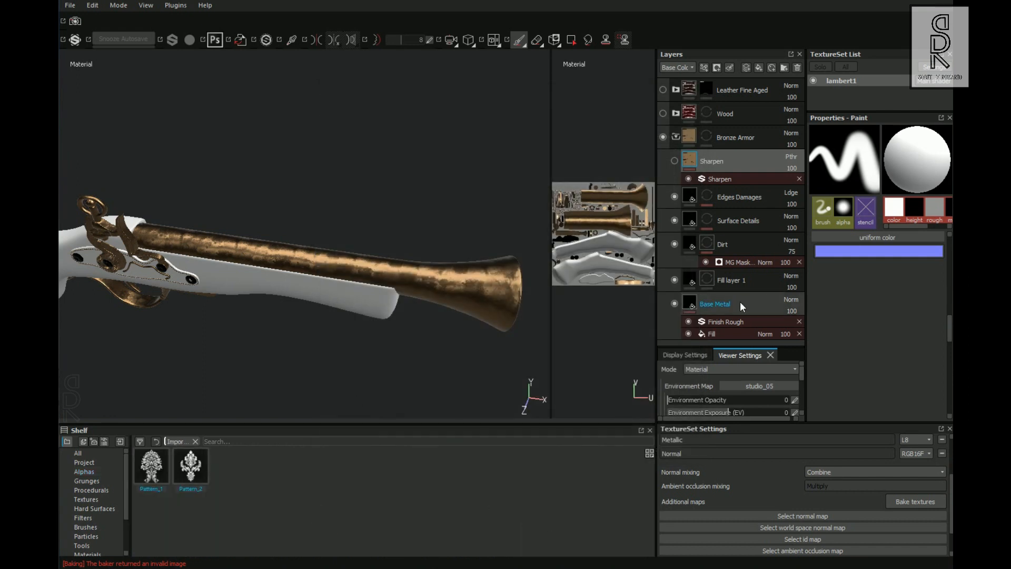
Rename the fill layer Base_Black, then give Fill layer 1 a black mask with Pattern_2 as brush alpha
double_click(729, 279)
text(Base_Black)
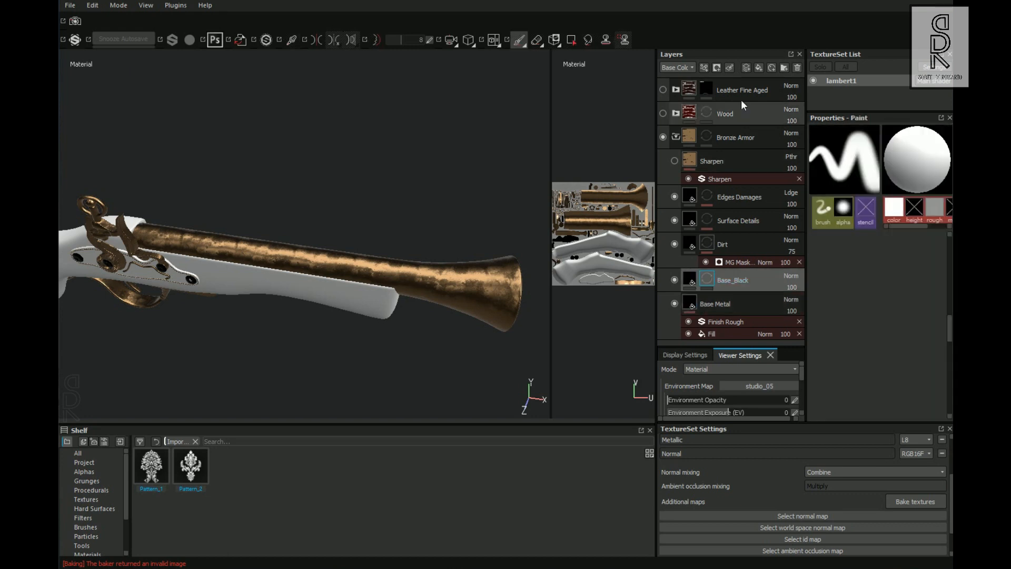
mouse_move(760, 67)
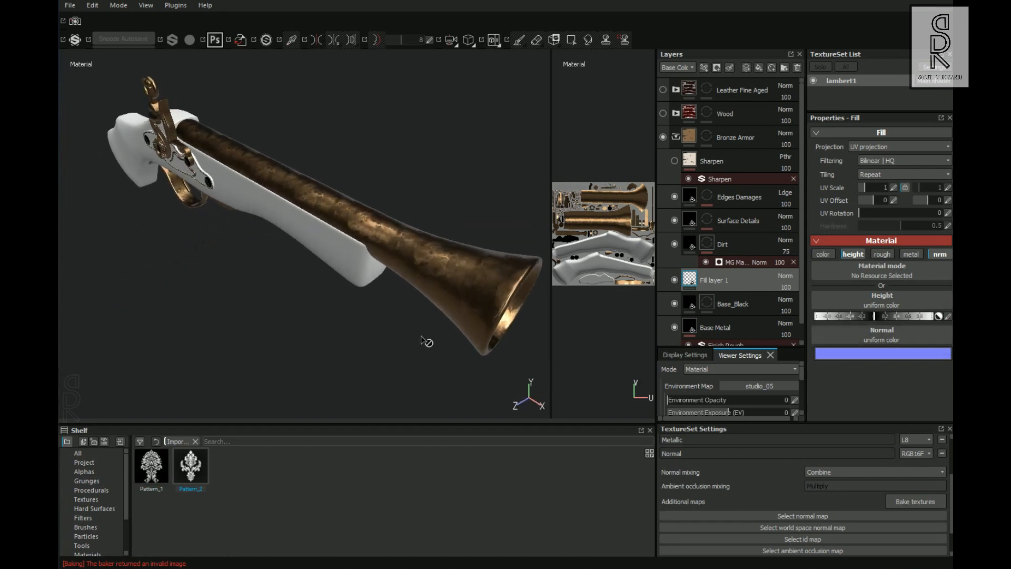
right_click(713, 280)
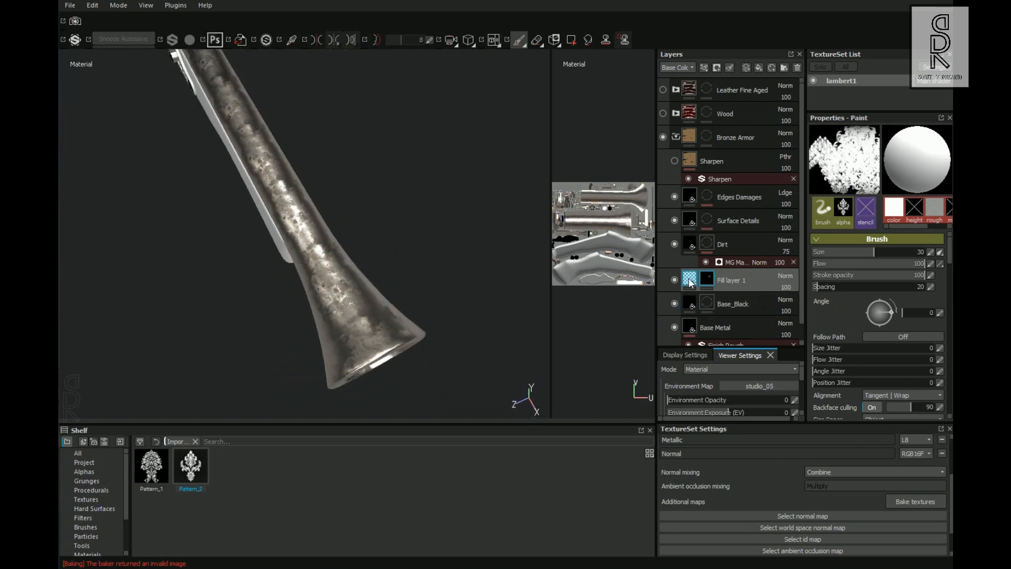
click(708, 279)
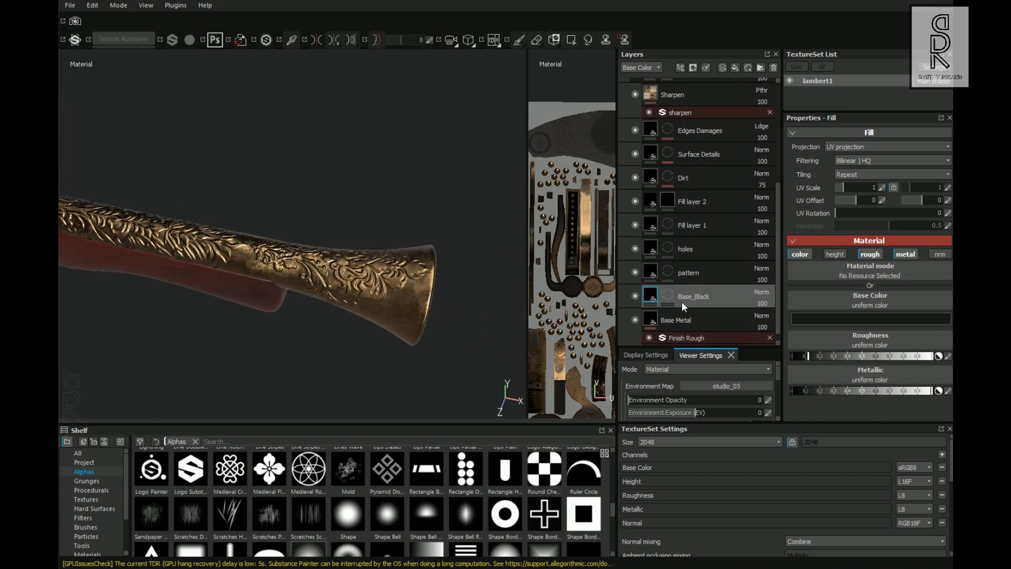
click(688, 272)
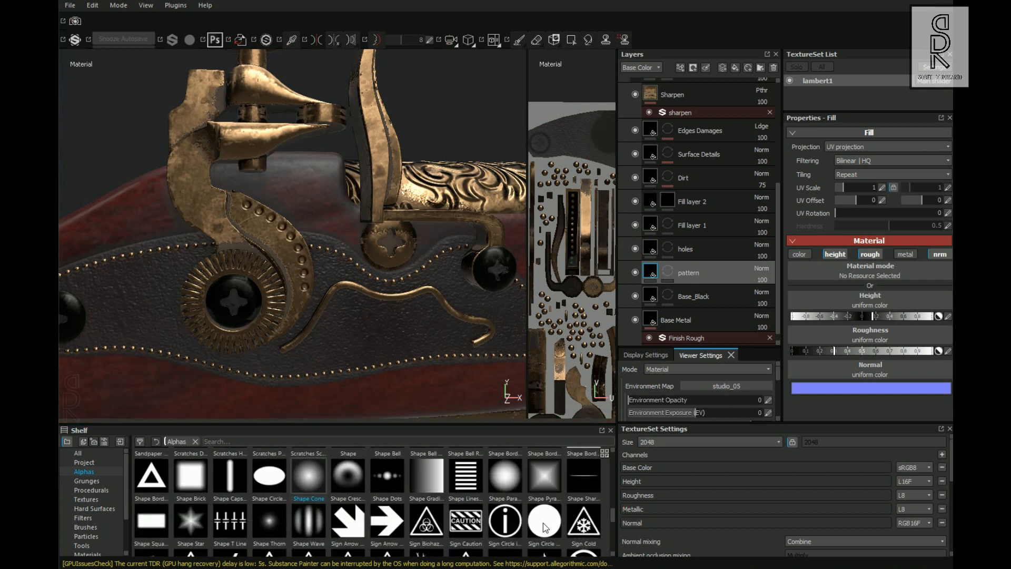
click(651, 248)
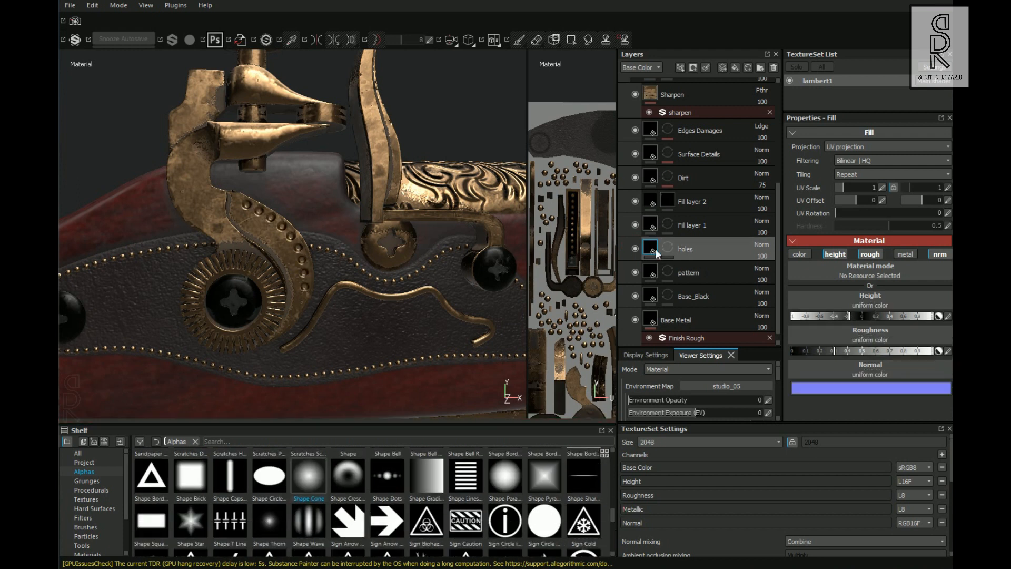